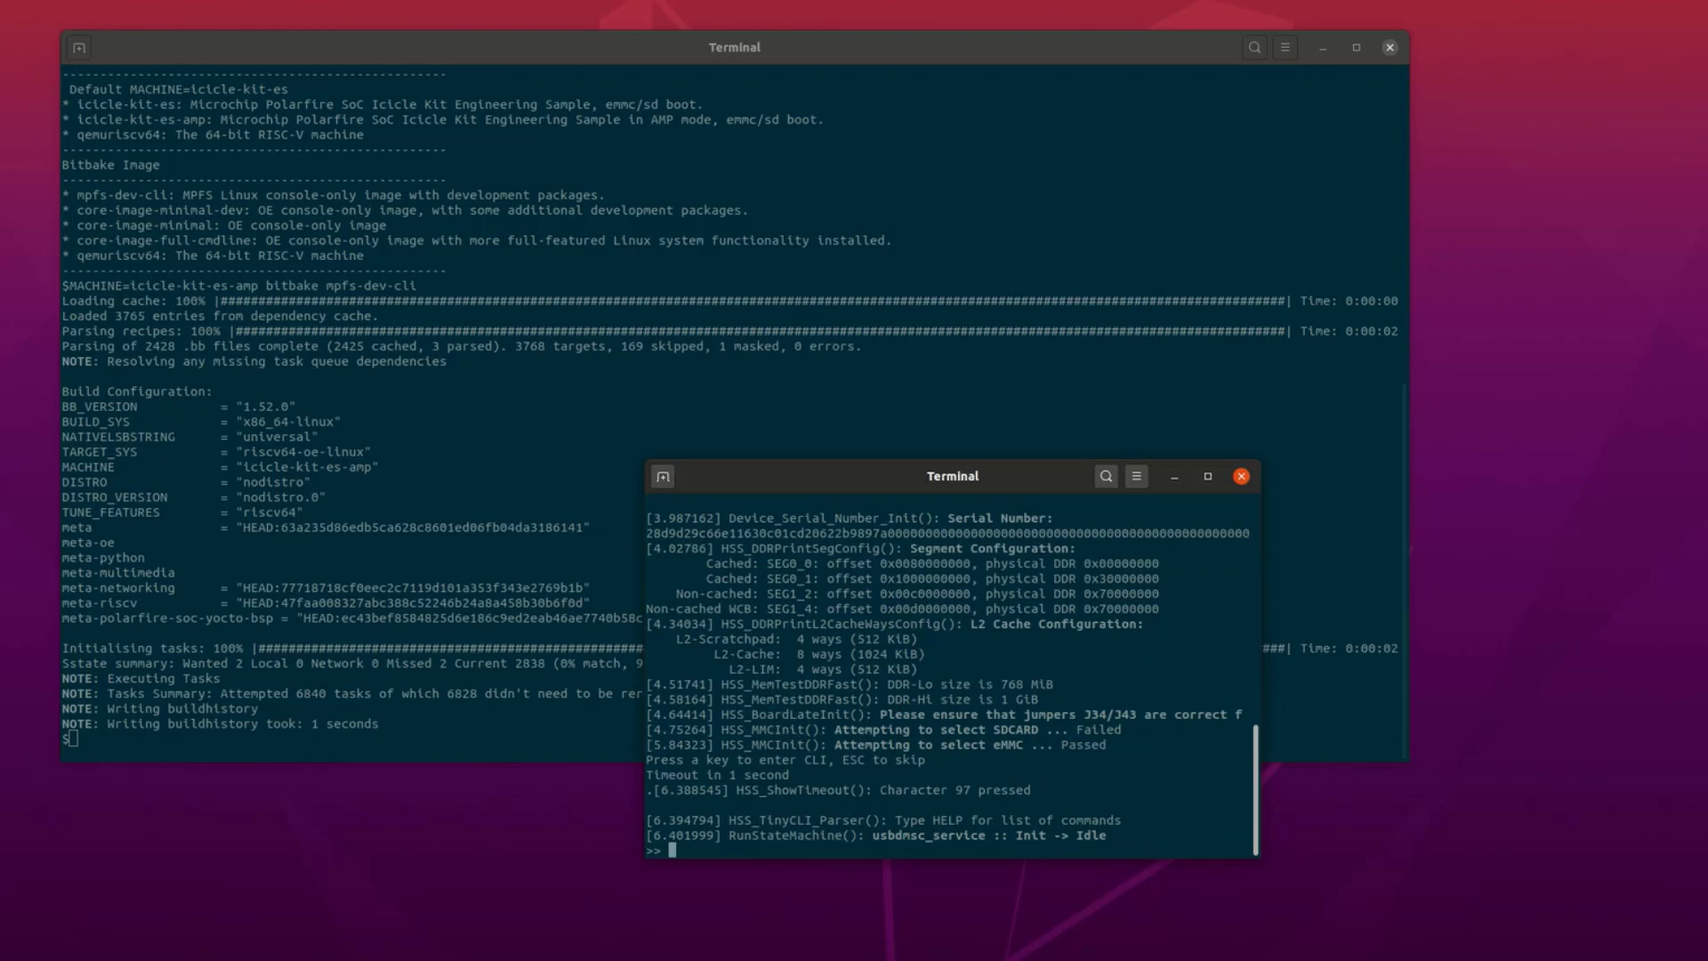
# Step: Run usbdmsc on the HSS console to expose the board's eMMC over USB
pyautogui.write('usbdmsc')
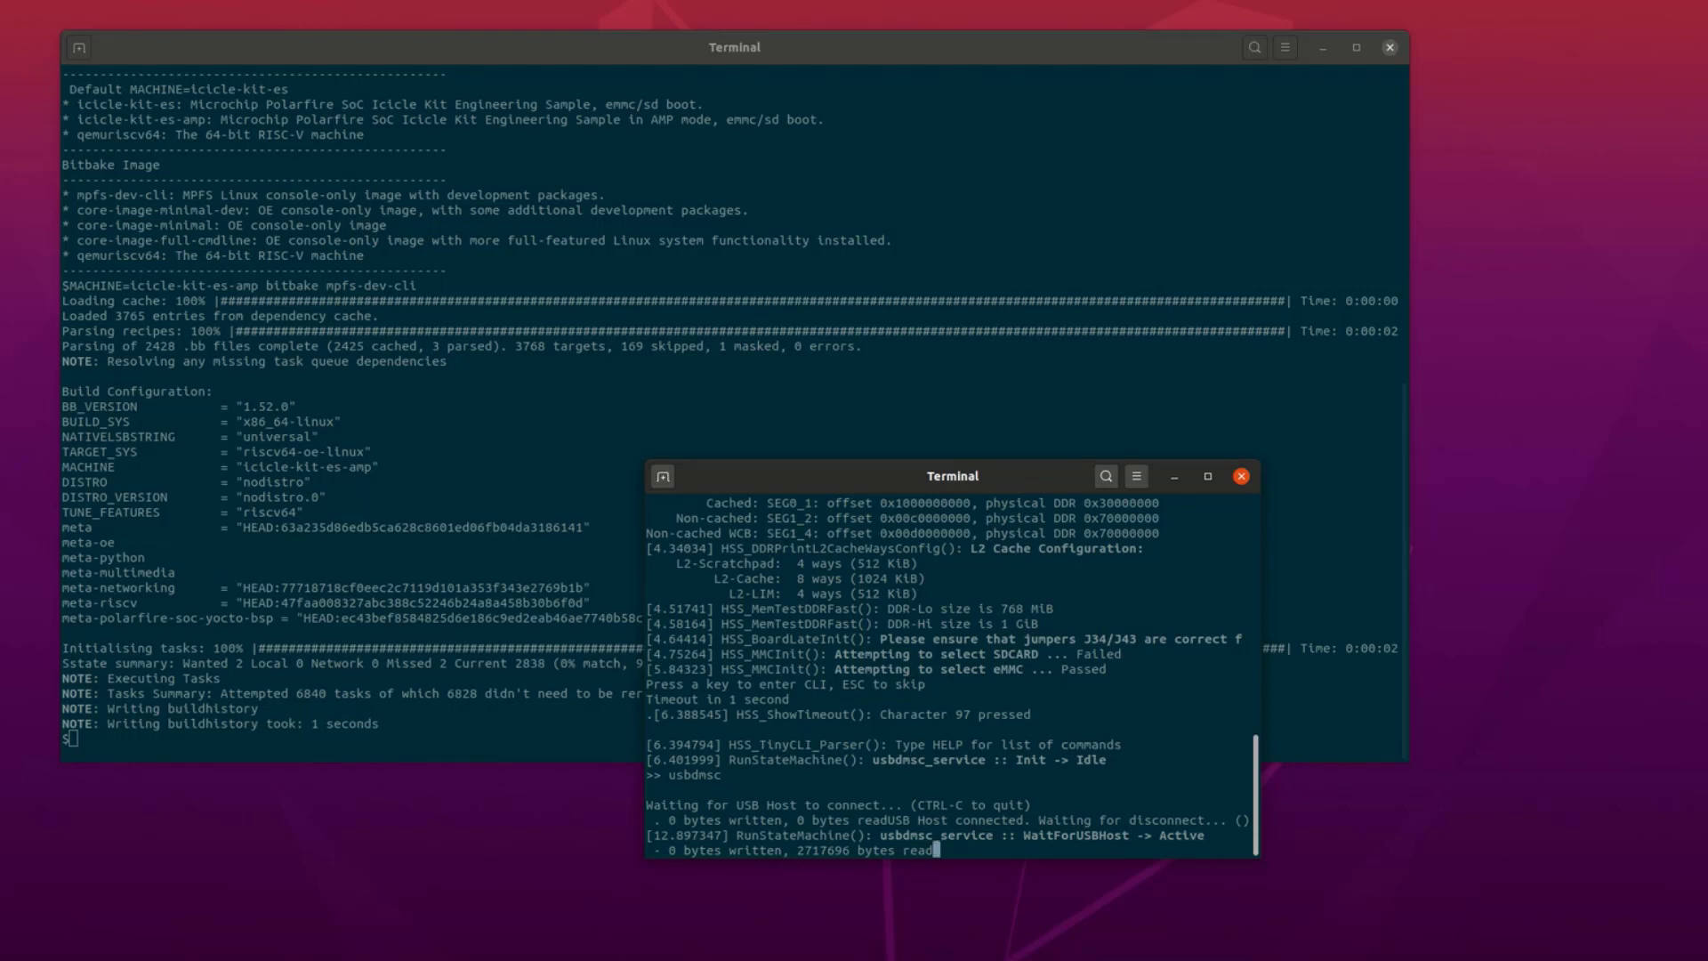
# Step: Run dmesg on the host to find the /dev/sdX device the eMMC appeared as
pyautogui.write('dmes')
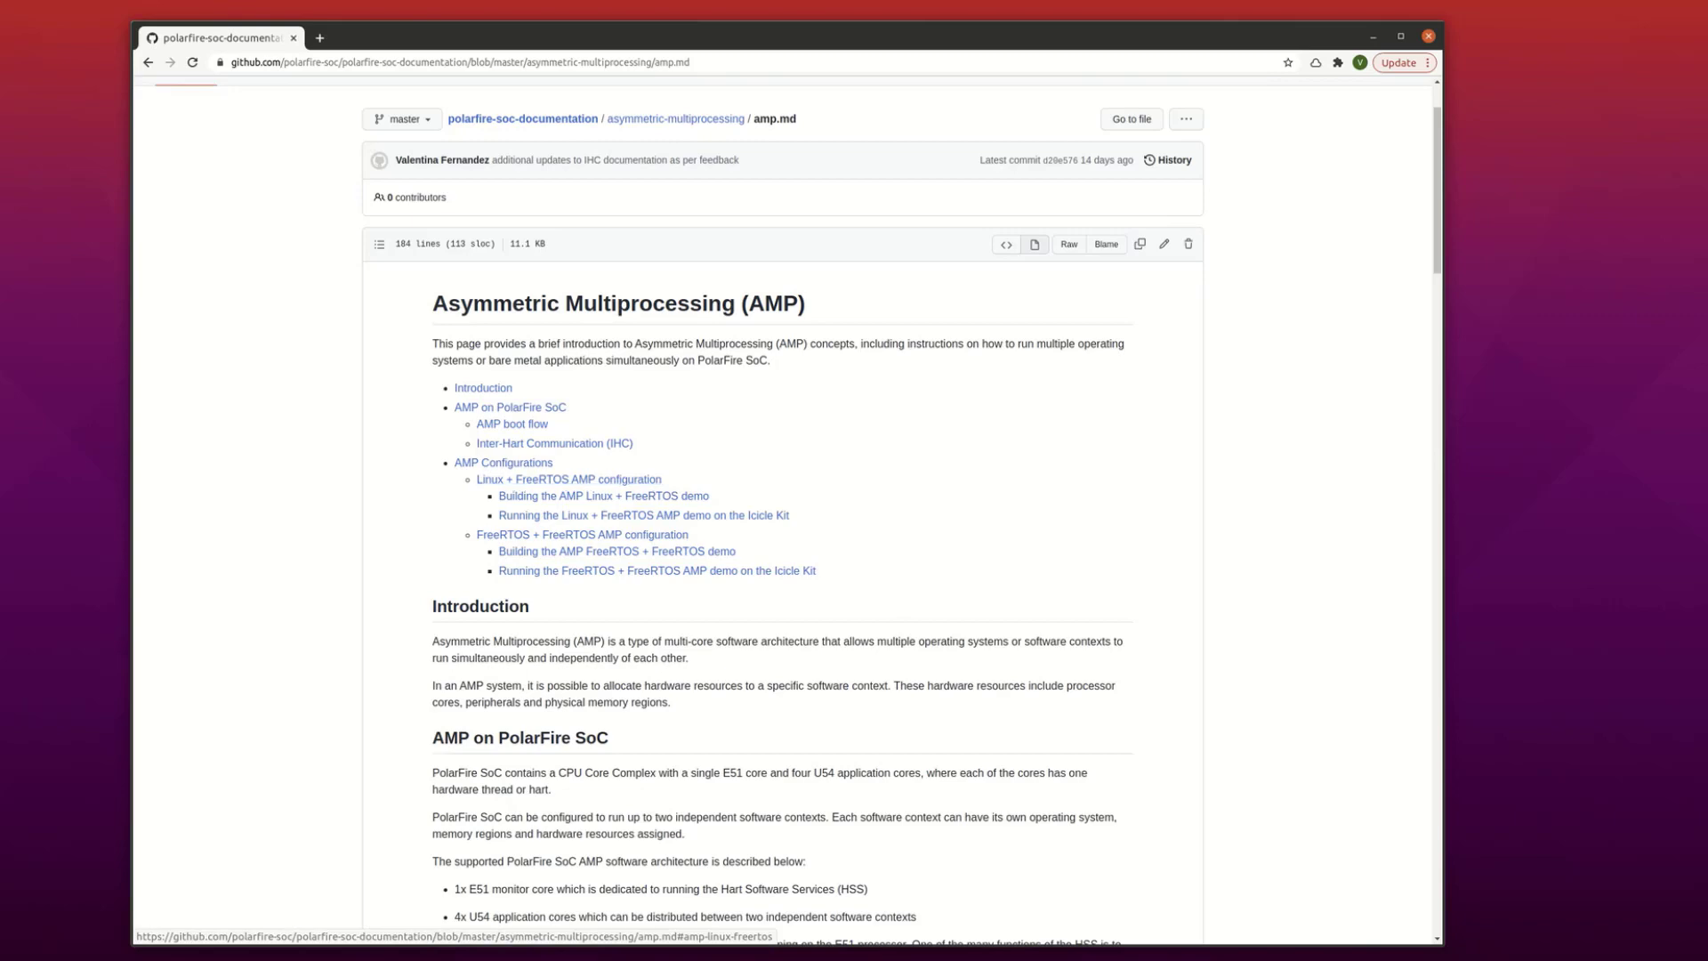
# Step: Jump to the 'Linux + FreeRTOS AMP configuration' section of amp.md from its table of contents
pyautogui.doubleClick(568, 479)
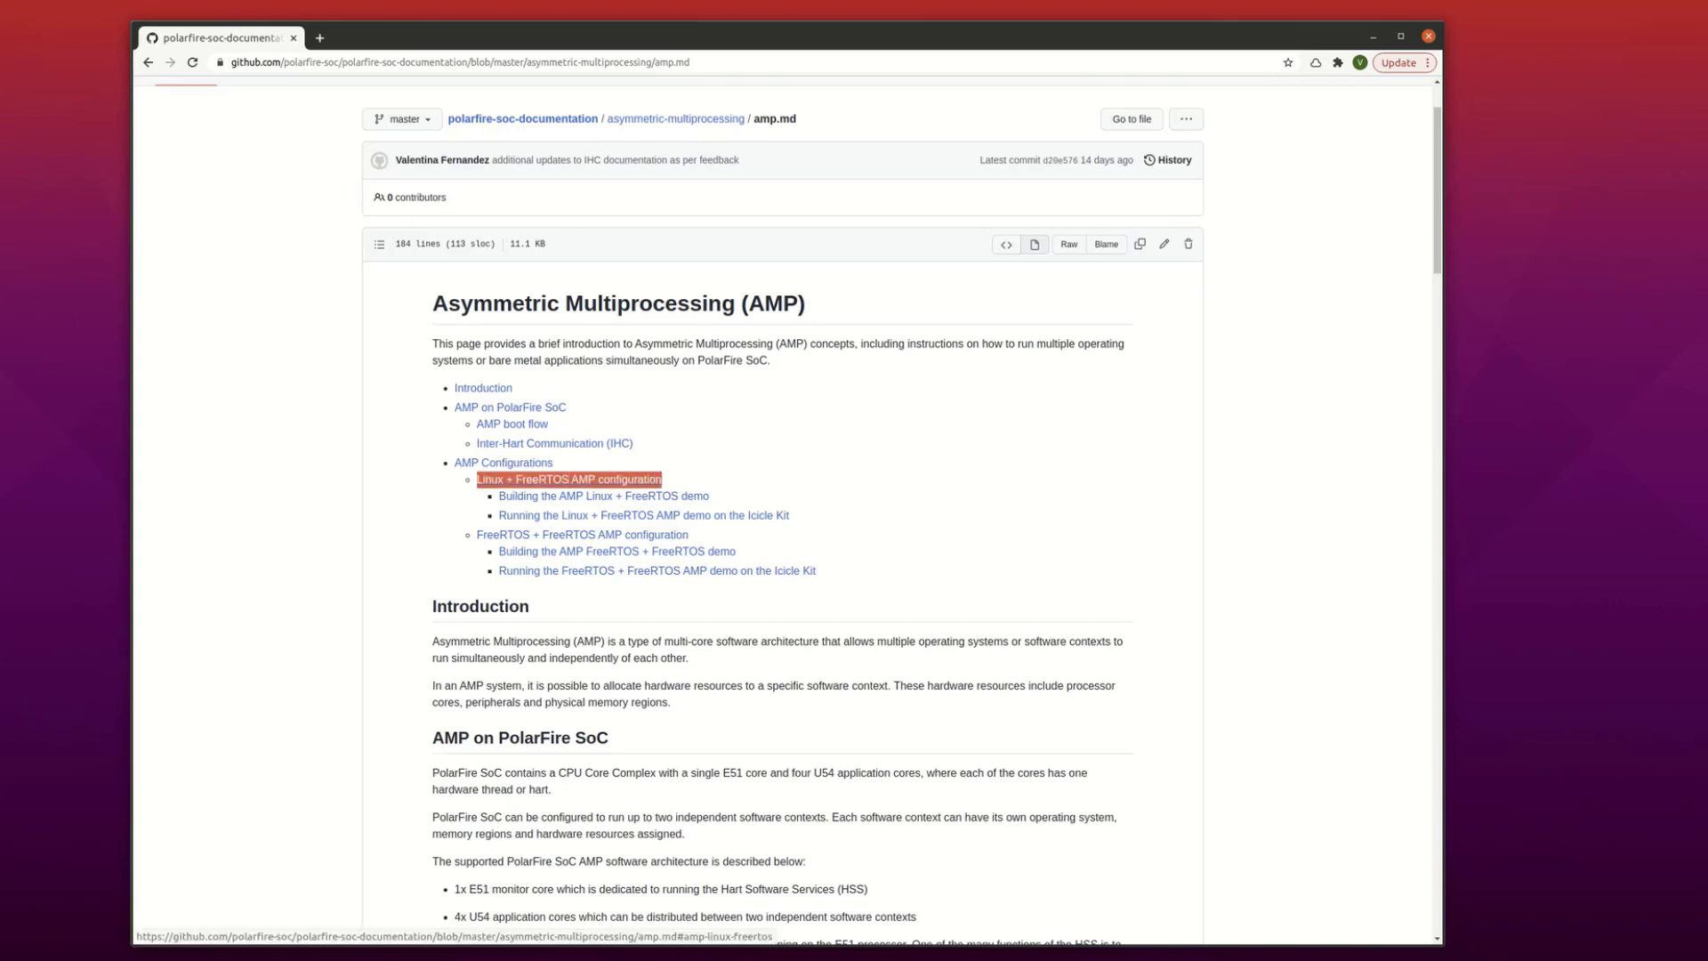
pyautogui.click(567, 478)
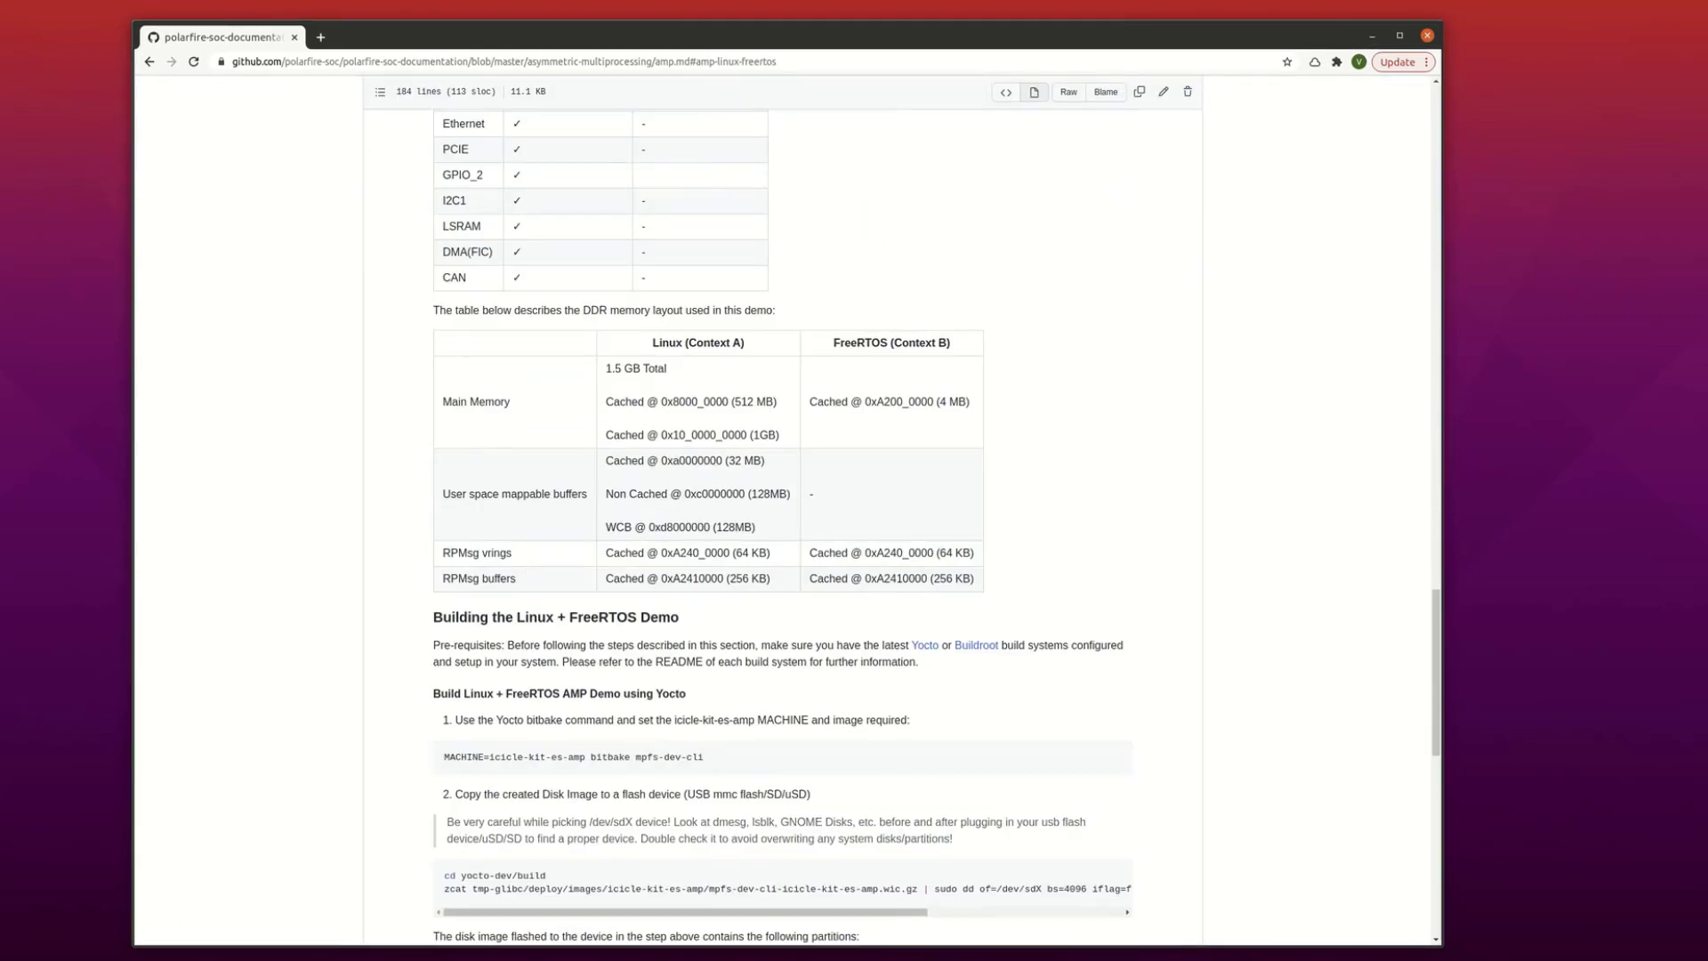